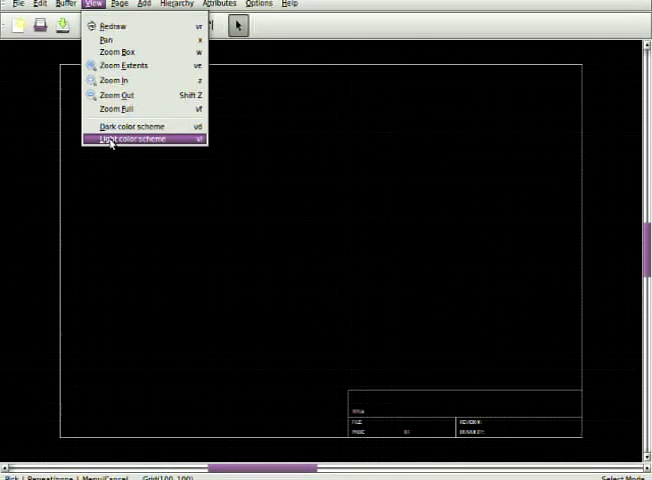
# Browse to the usr/share/gEDA/sym/analog folder and select npn-1.sym
pyautogui.click(133, 137)
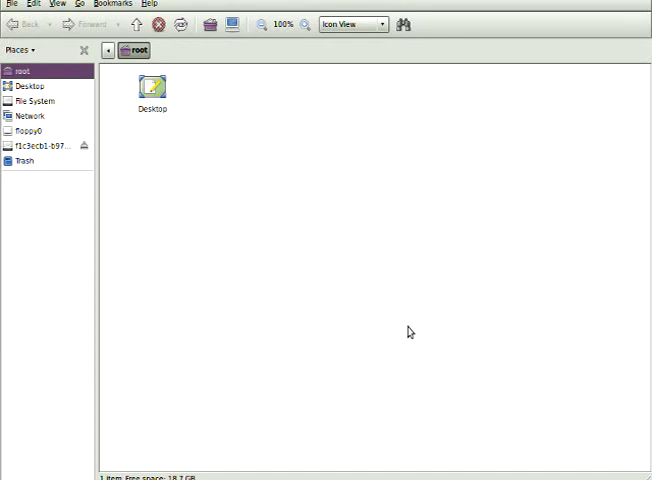
pyautogui.click(38, 100)
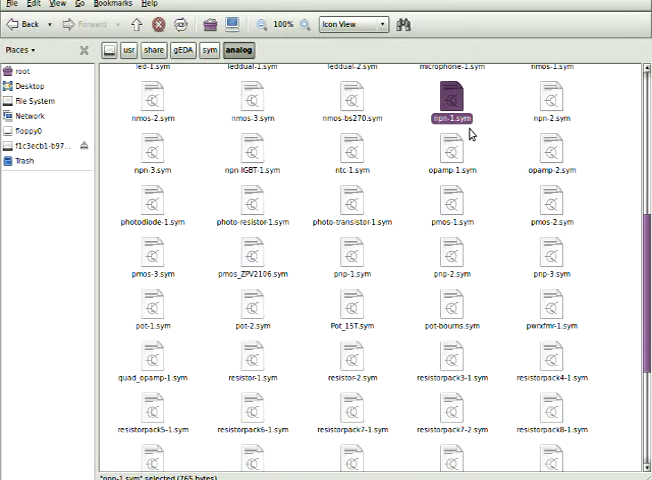
# Open npn-1.sym in gschem and edit the collector pin's attributes
pyautogui.doubleClick(454, 98)
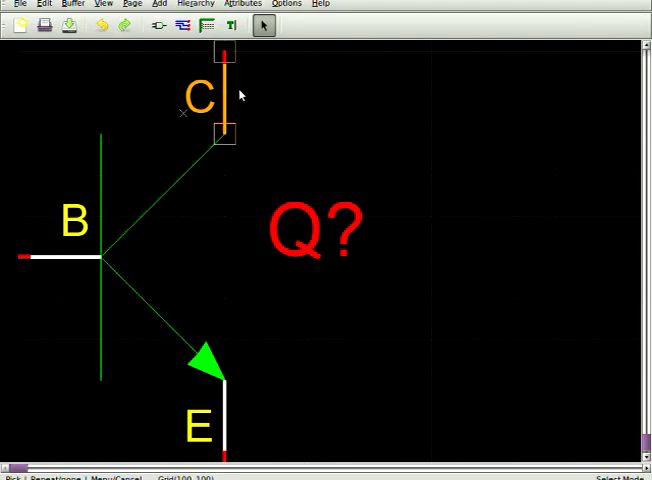
pyautogui.rightClick(240, 95)
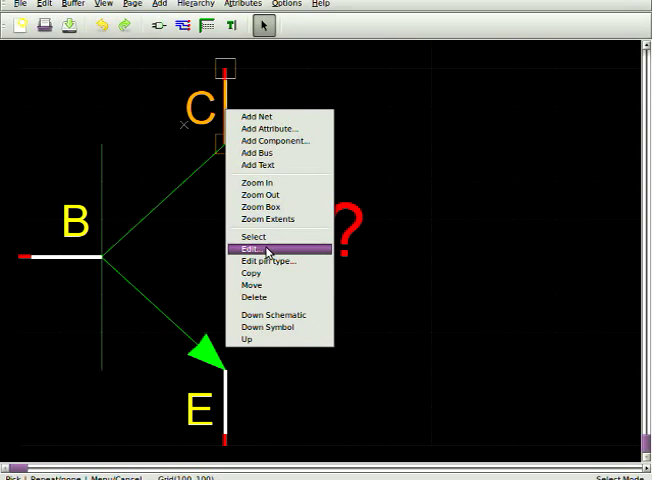
pyautogui.click(252, 248)
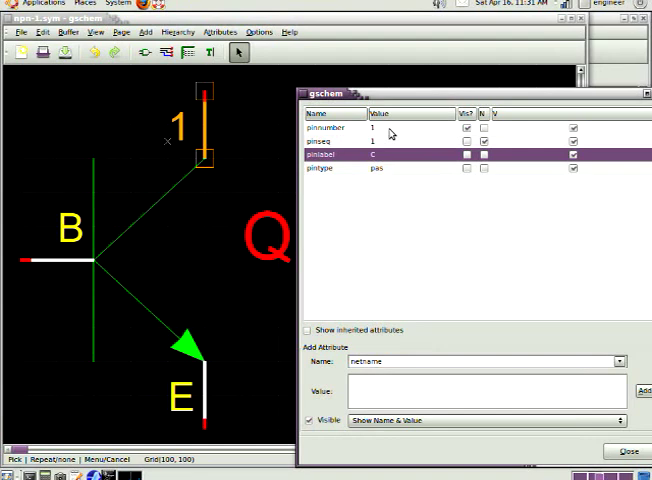
# Select the emitter pin to show its label E and passive pintype
pyautogui.click(466, 155)
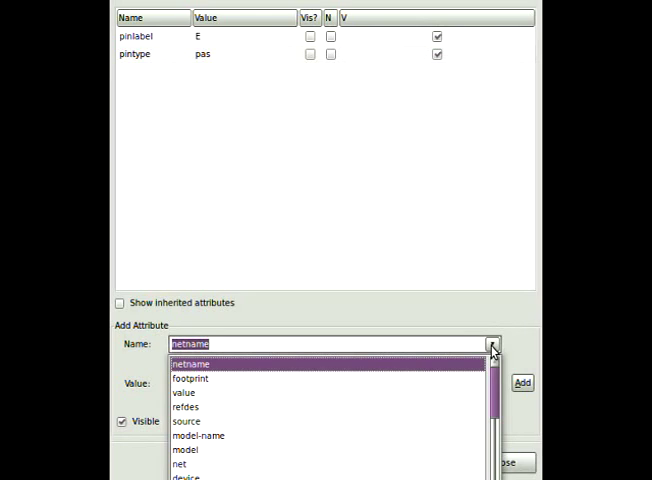
# Choose pinnumber as the new emitter pin attribute name
pyautogui.click(195, 343)
pyautogui.write('pinnumber')
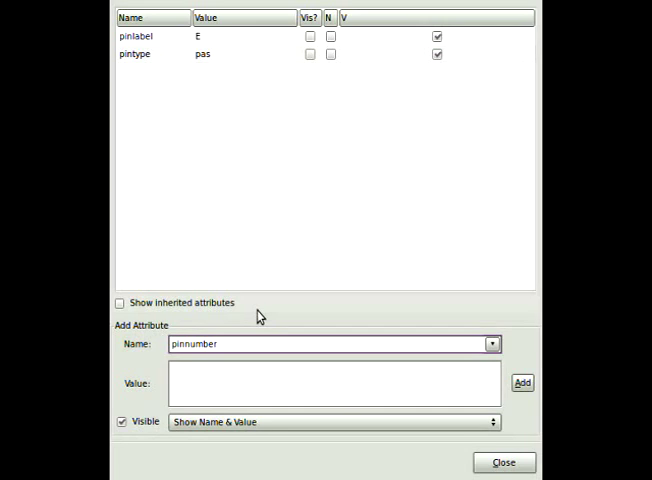
pyautogui.click(504, 462)
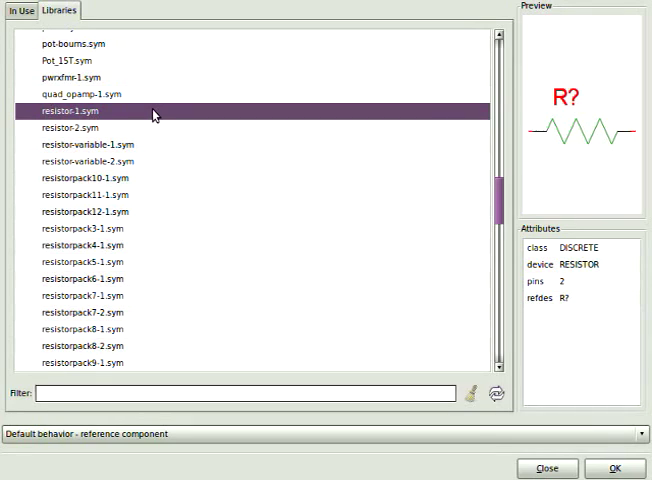
# Preview resistor-1.sym in the component library chooser
pyautogui.click(88, 127)
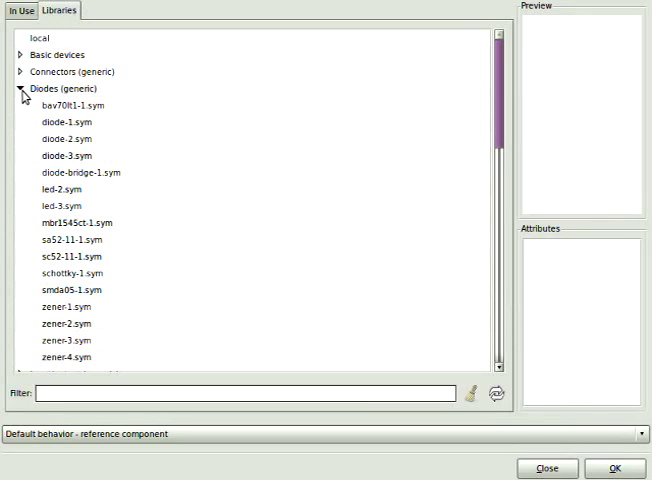
# Expand Diodes (generic) and preview diode-1.sym
pyautogui.click(67, 122)
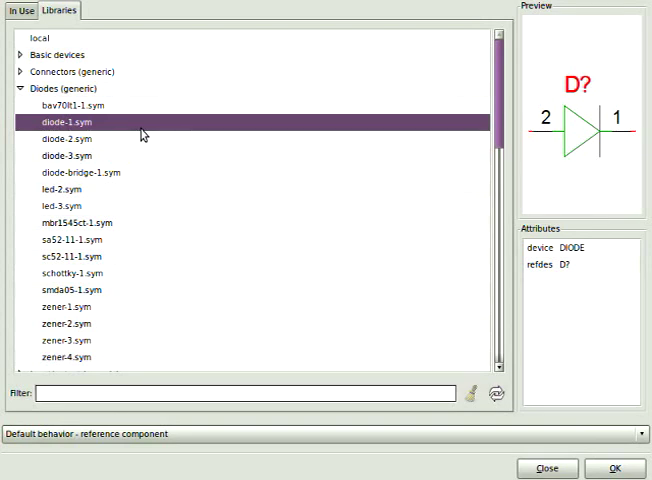
pyautogui.click(70, 131)
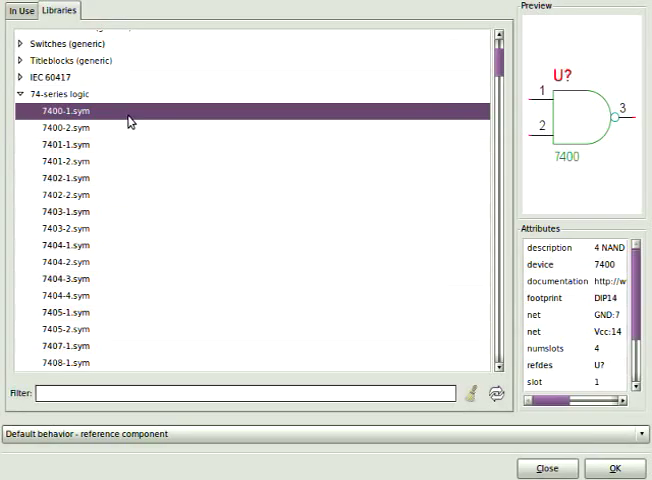
# Preview the 7400-1.sym NAND gate from 74-series logic
pyautogui.click(609, 468)
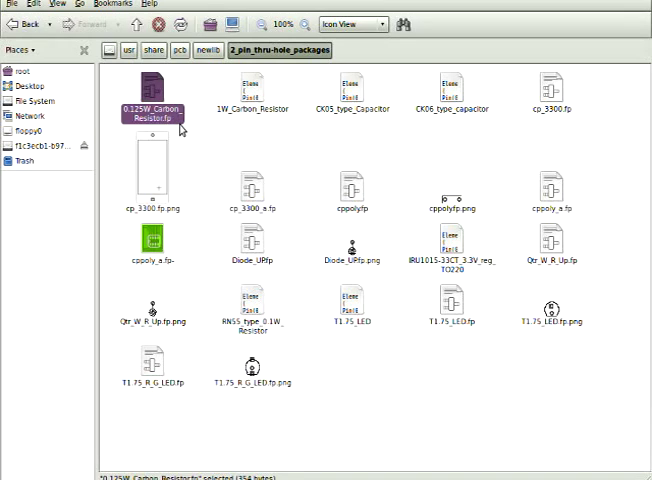
# Show the context menu for the 0.125W_Carbon_Resistor.fp footprint file
pyautogui.rightClick(253, 90)
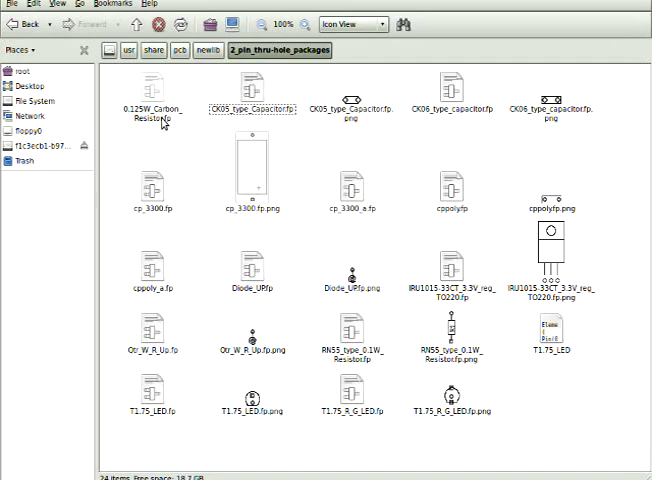
pyautogui.rightClick(150, 95)
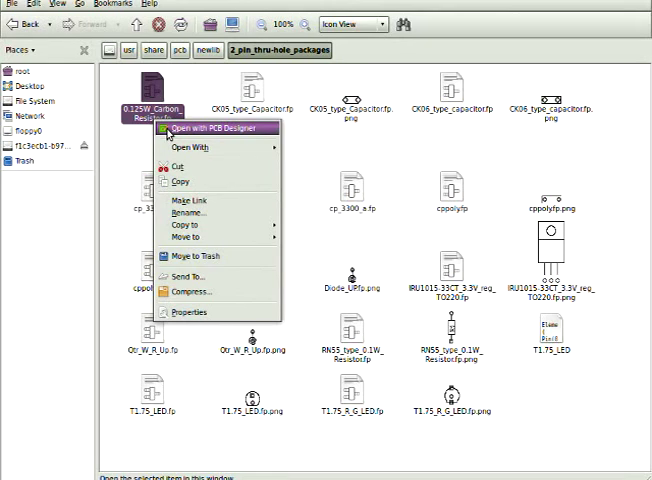
# Open the resistor footprint in PCB Designer and export the layout as PNG
pyautogui.click(201, 127)
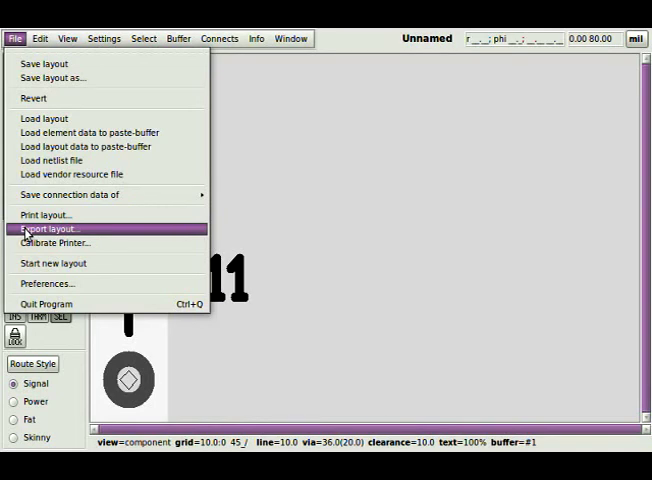
pyautogui.click(56, 229)
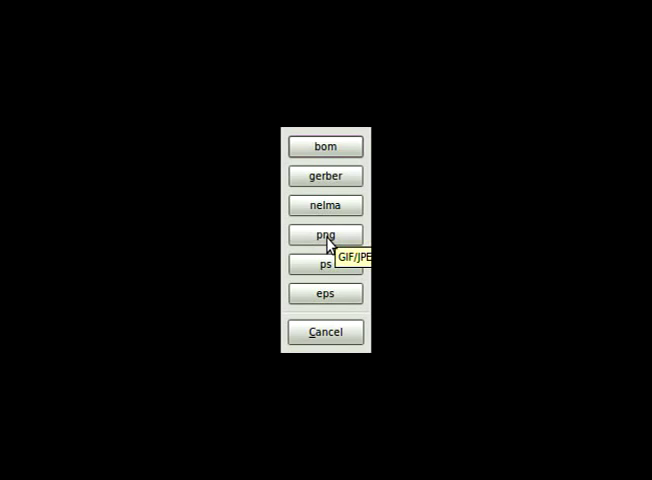
pyautogui.click(325, 235)
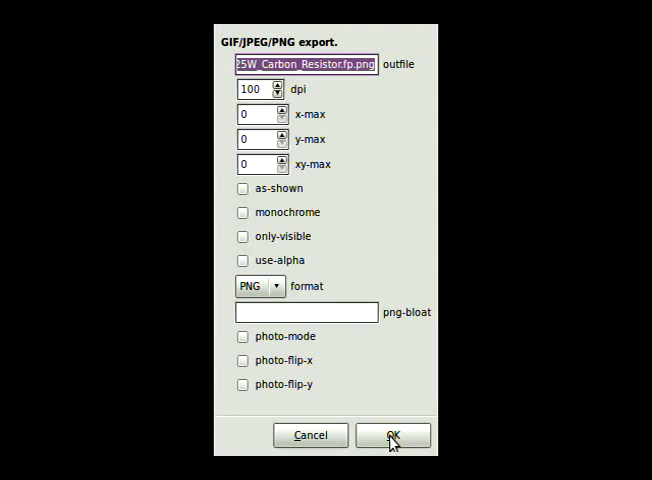
pyautogui.click(392, 434)
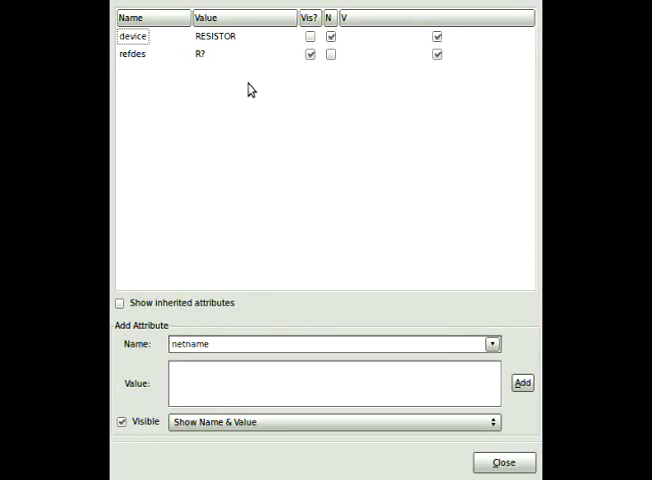
# Add a footprint attribute with value 0.125W_Carbon_Resistor to the resistor
pyautogui.click(492, 344)
pyautogui.write('0.125W_Carbon_Resistor')
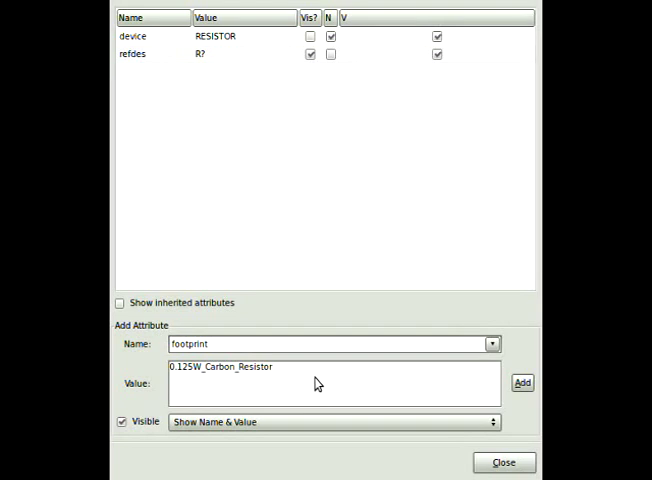
pyautogui.click(522, 382)
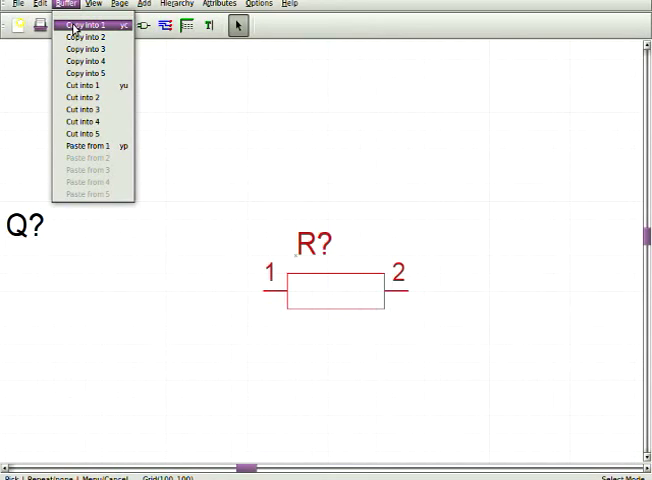
pyautogui.moveTo(88, 145)
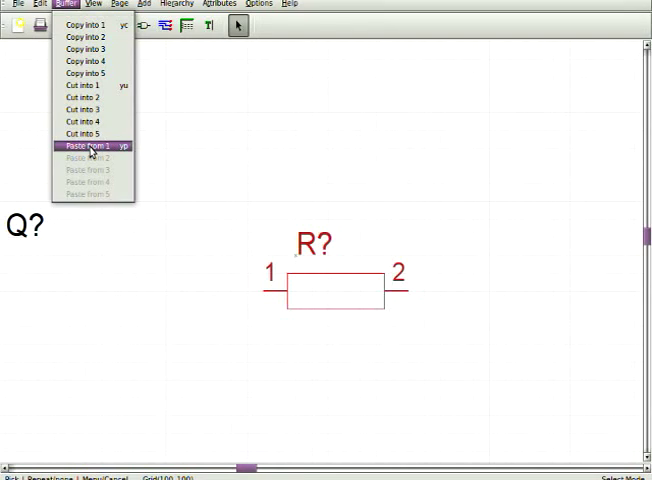
# Paste a copy of the resistor from buffer 1 into the schematic
pyautogui.click(84, 146)
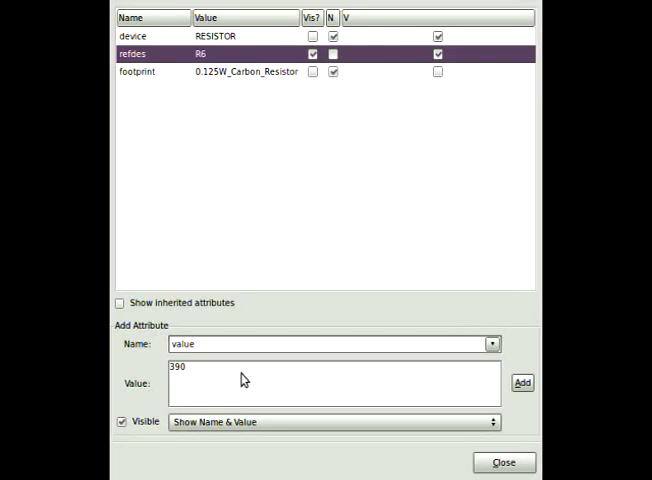
# Add the value attribute 390 to resistor R6
pyautogui.click(522, 382)
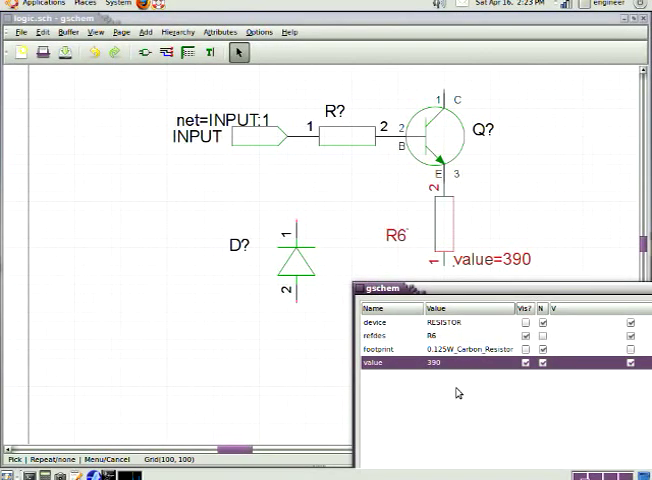